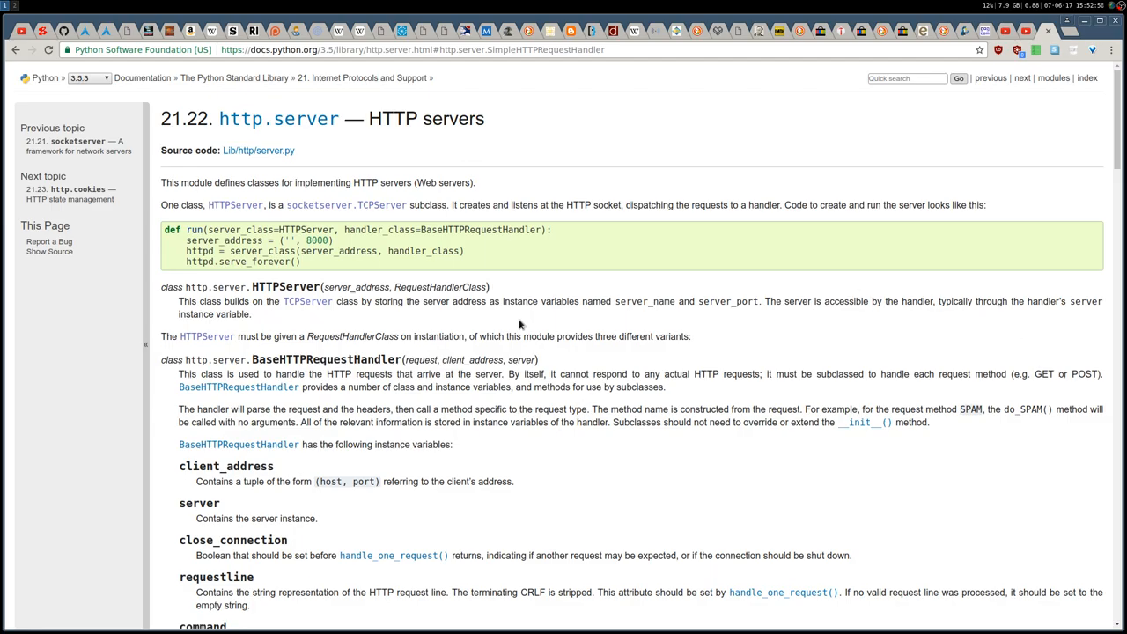
Step: Scroll the http.server docs to the 'python -m http.server 8000' example and select http.server
{"action": "scroll", "scroll_direction": "down", "scroll_amount": 3}
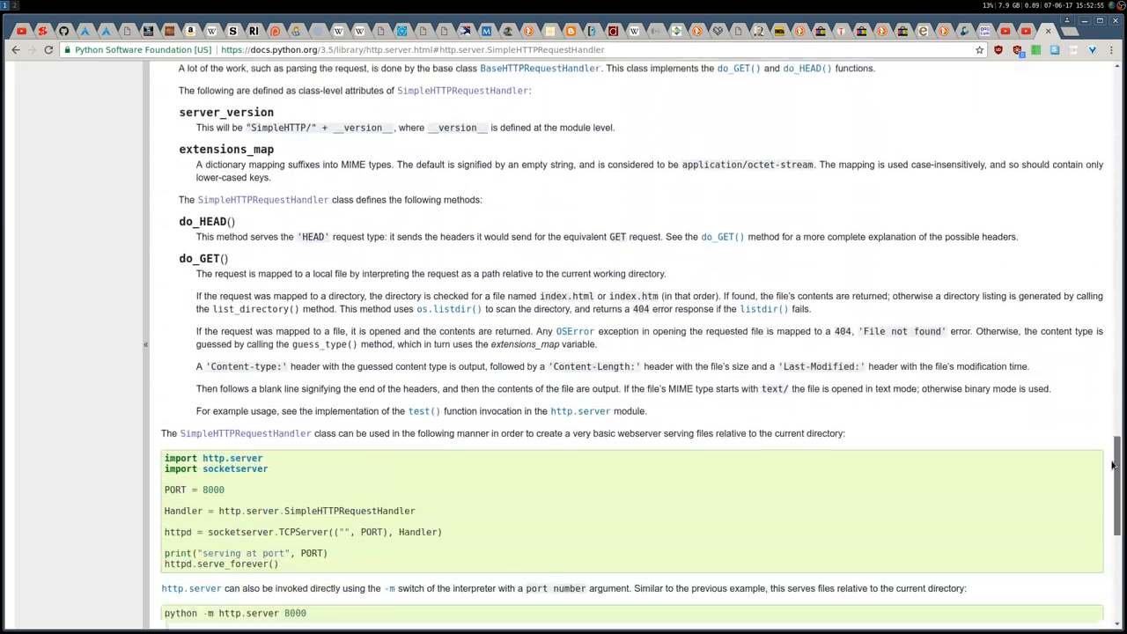
{"action": "scroll", "scroll_direction": "down", "scroll_amount": 3}
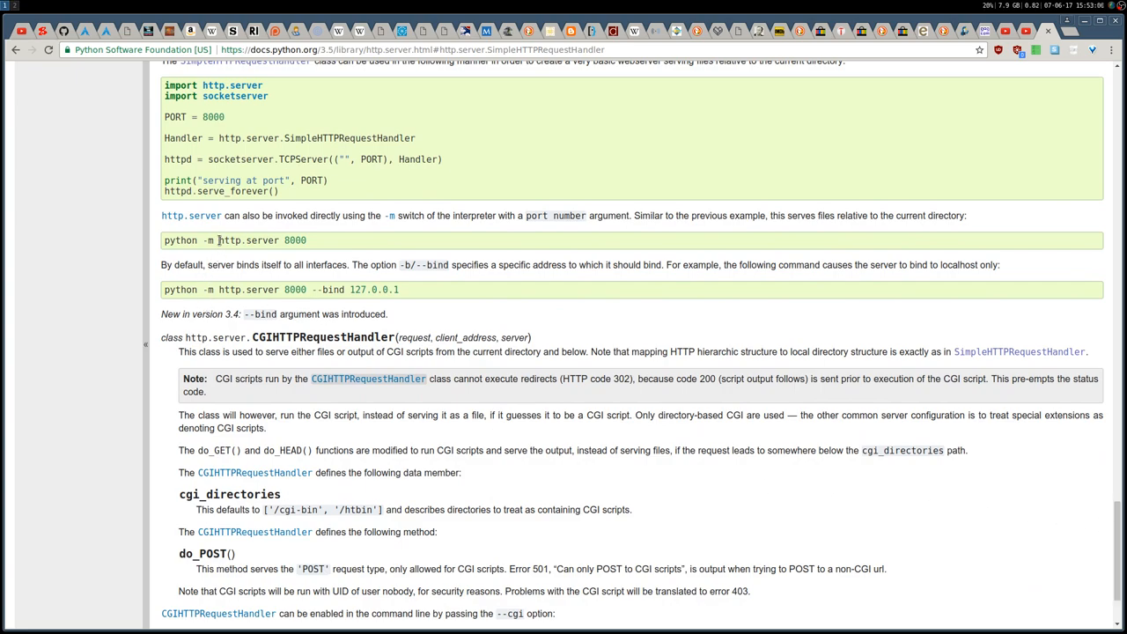
{"action": "double_click", "coordinate": [245, 239]}
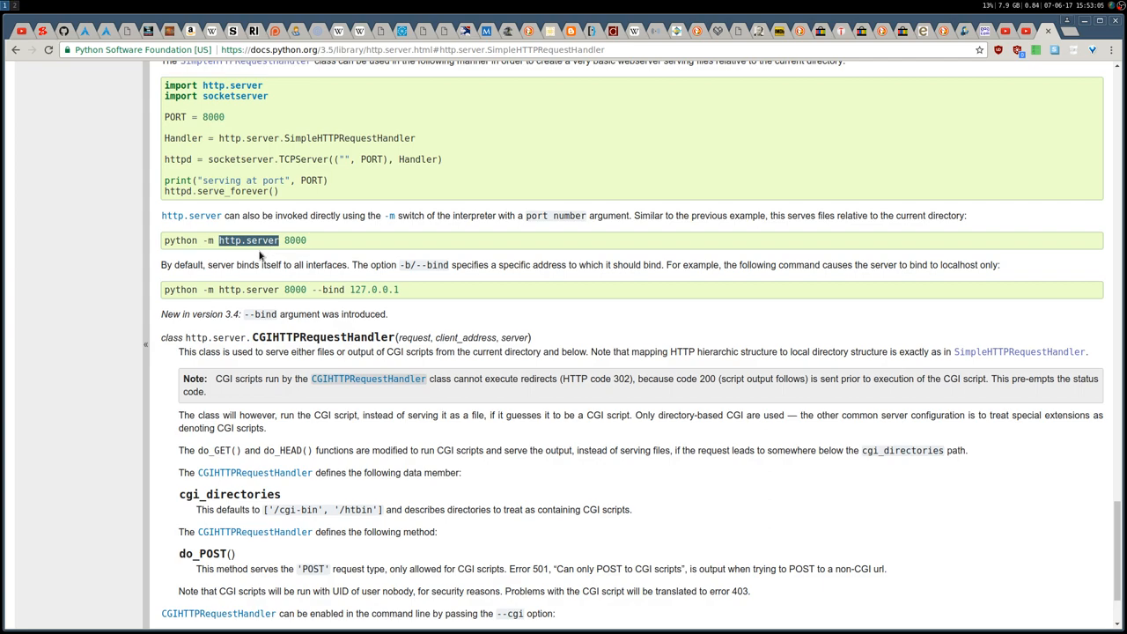
{"action": "left_click", "coordinate": [249, 239]}
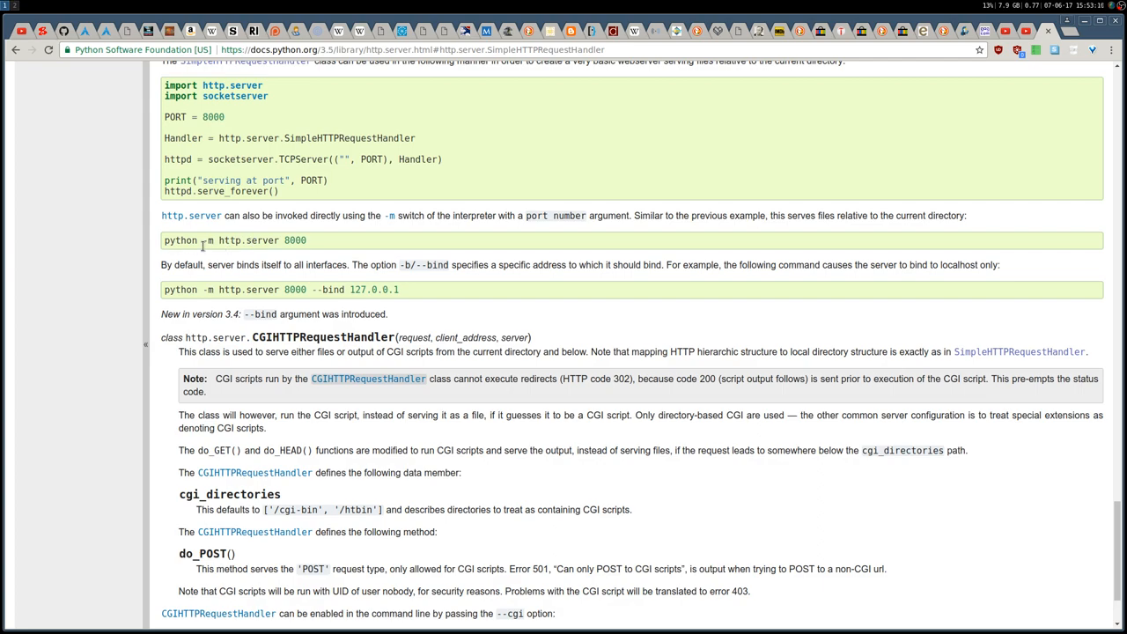
{"action": "double_click", "coordinate": [249, 240]}
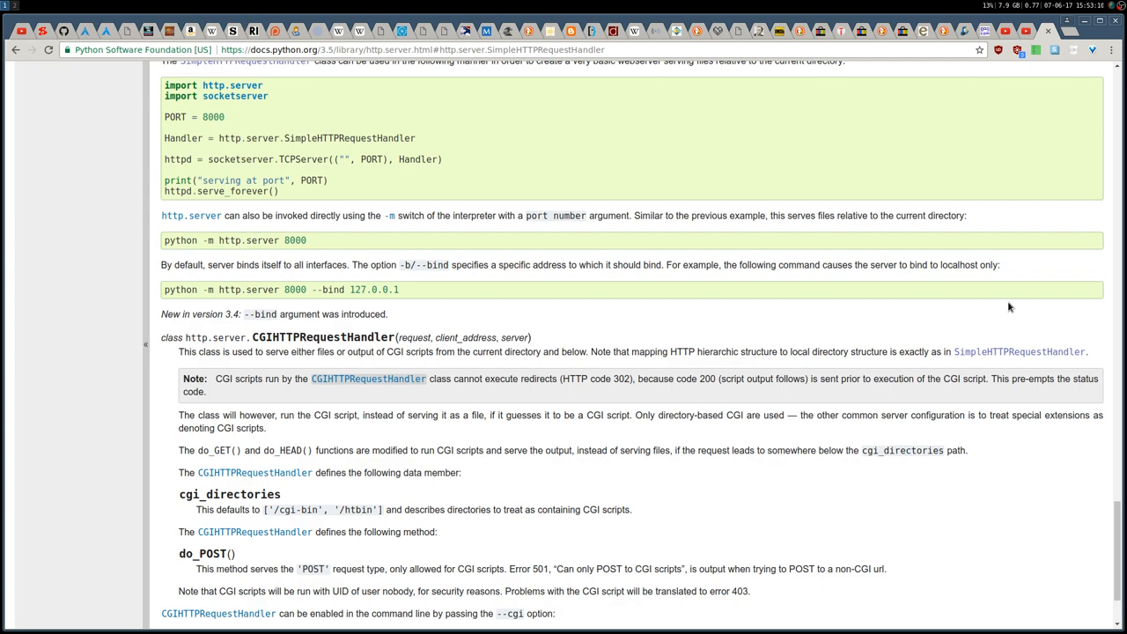
{"action": "mouse_move", "coordinate": [261, 396]}
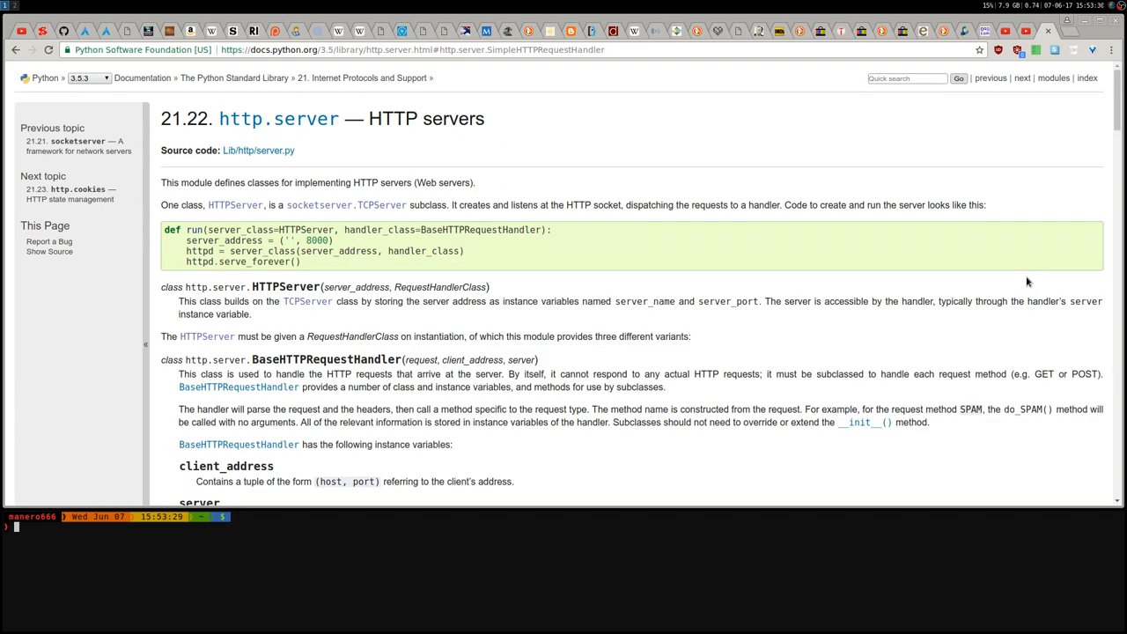
Step: In a terminal below Chrome, type 'ip addr | grep', discard it, and start 'python -m'
{"action": "type", "text": "ip addr |"}
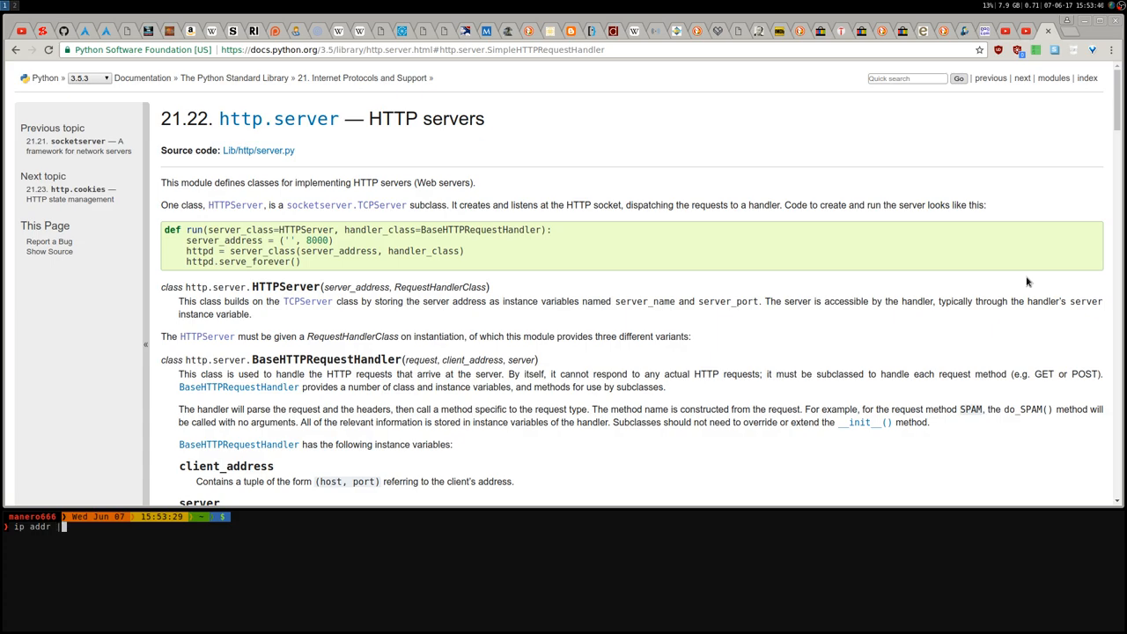
{"action": "type", "text": "grep"}
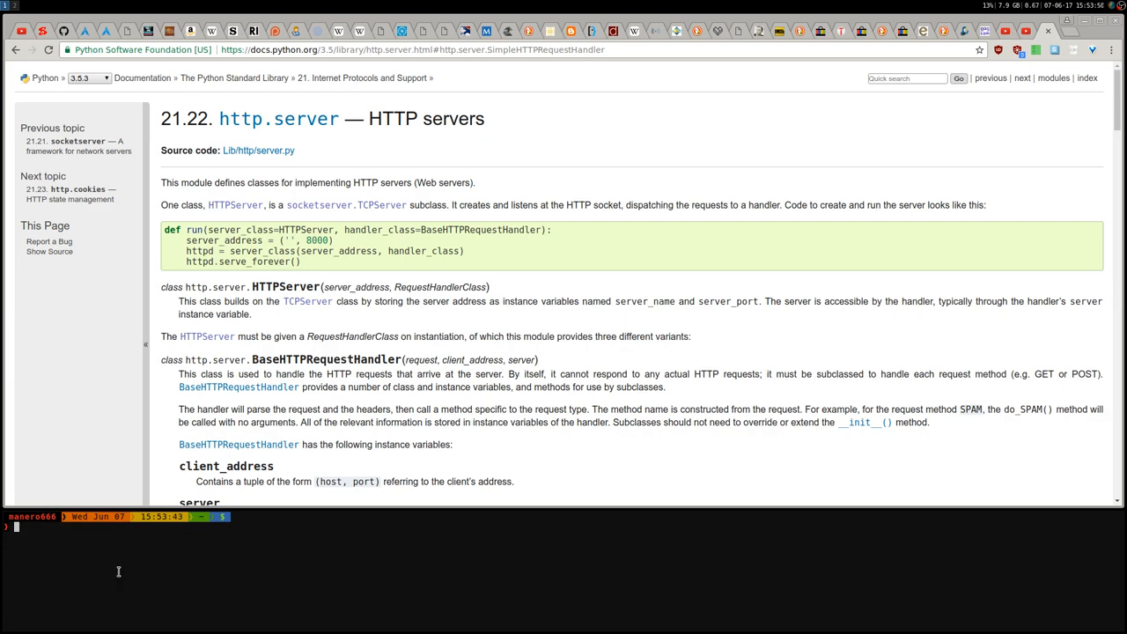
{"action": "type", "text": "python -m"}
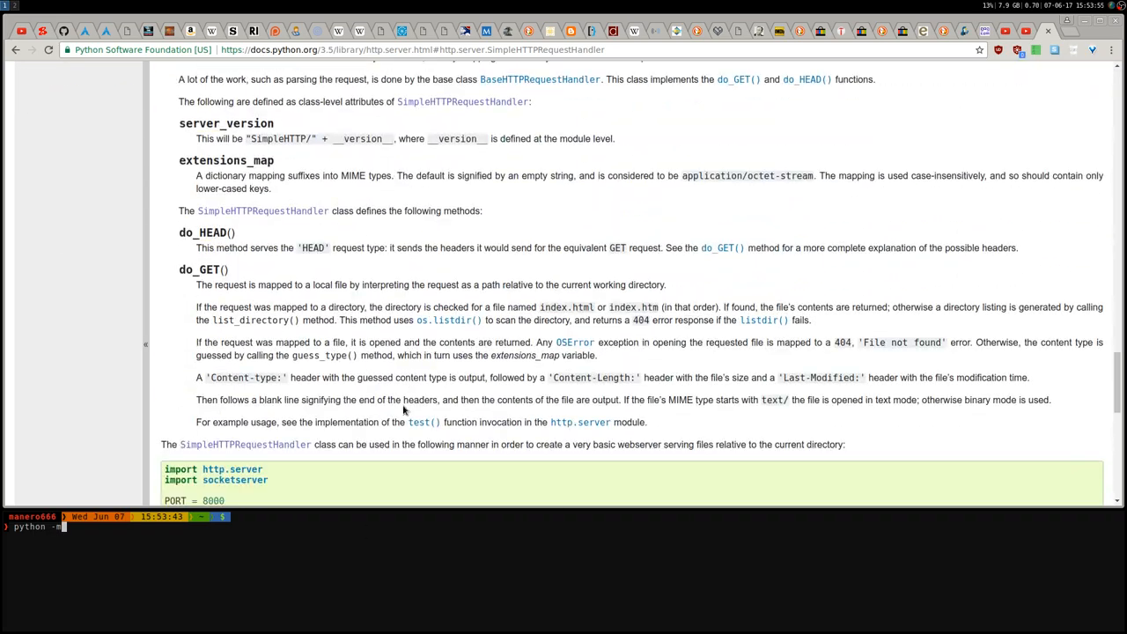
Step: Run 'python -m http.server' to serve HTTP on port 8000
{"action": "scroll", "scroll_direction": "down", "scroll_amount": 3}
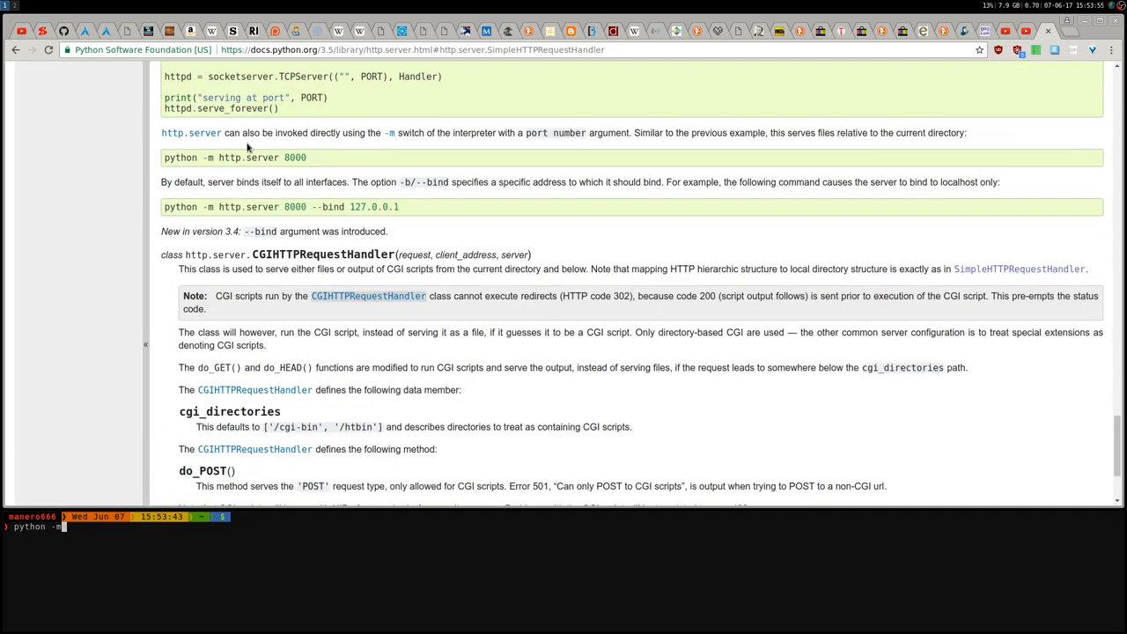
{"action": "type", "text": "ht"}
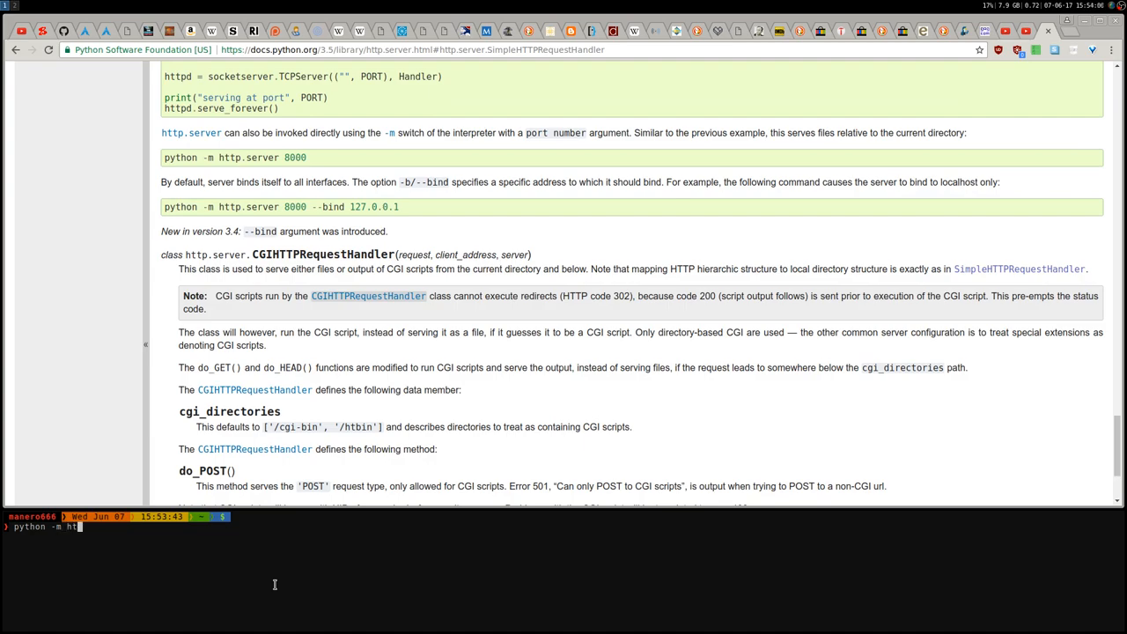
{"action": "type", "text": "tp.server"}
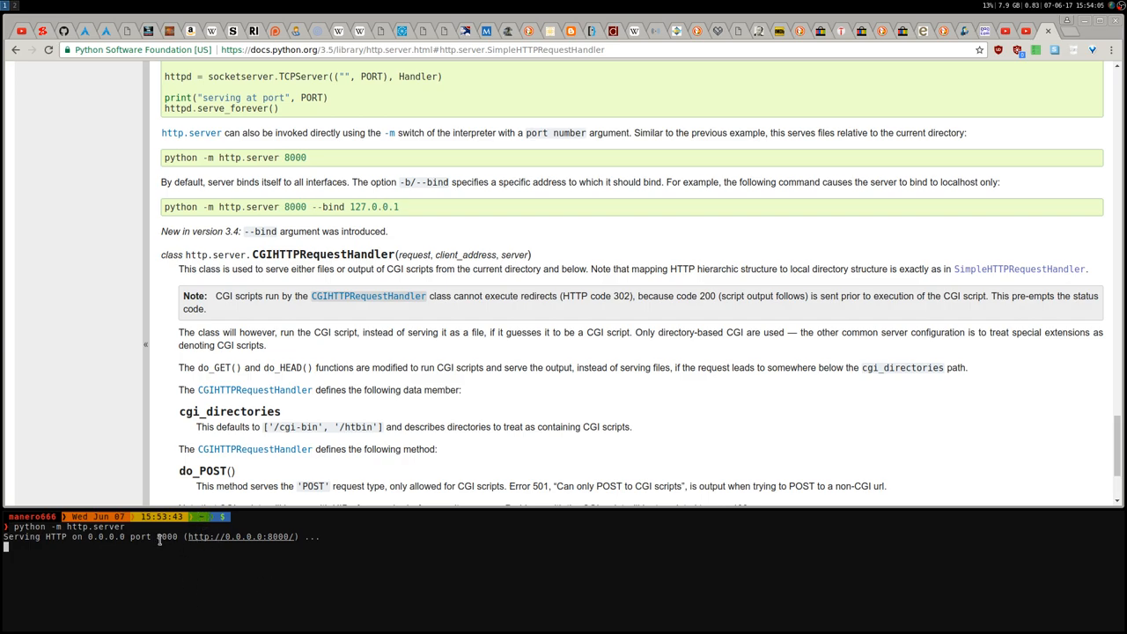
{"action": "mouse_move", "coordinate": [187, 572]}
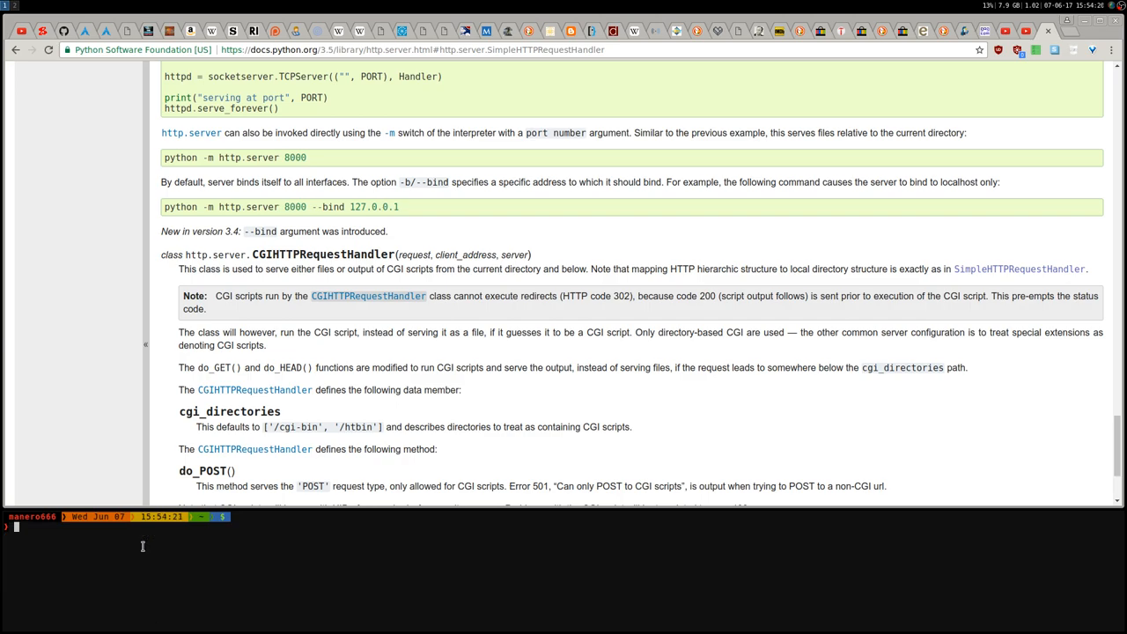
Step: Restart the server from ~/.wineprefix on port 8888 and load the listing via 192.168.2.100
{"action": "type", "text": "cd .winepo"}
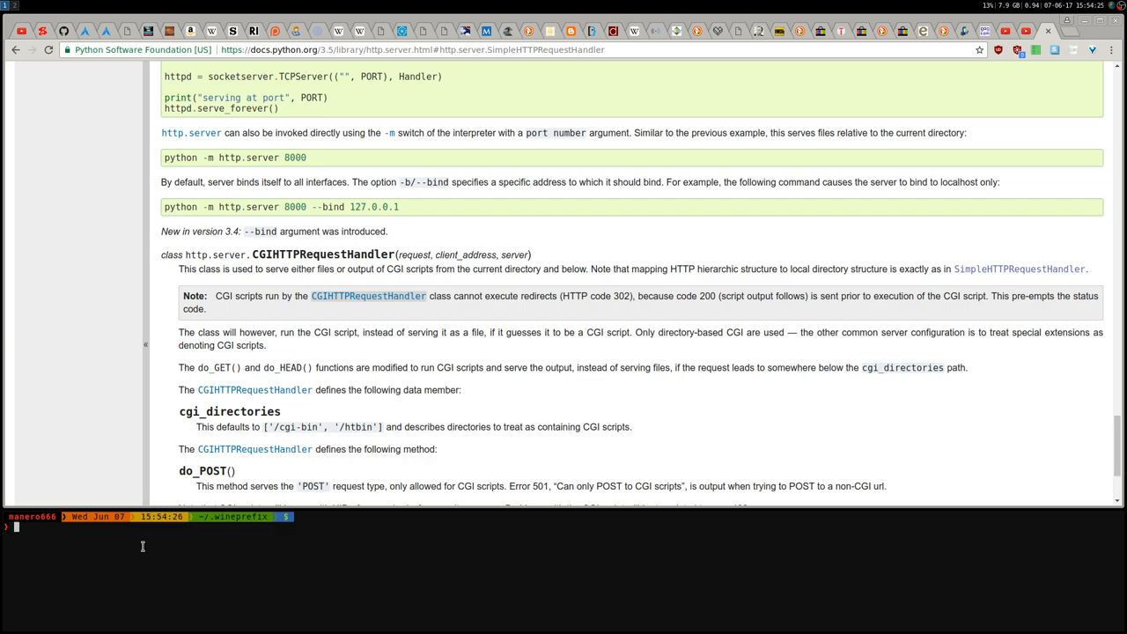
{"action": "type", "text": "python -m http.server"}
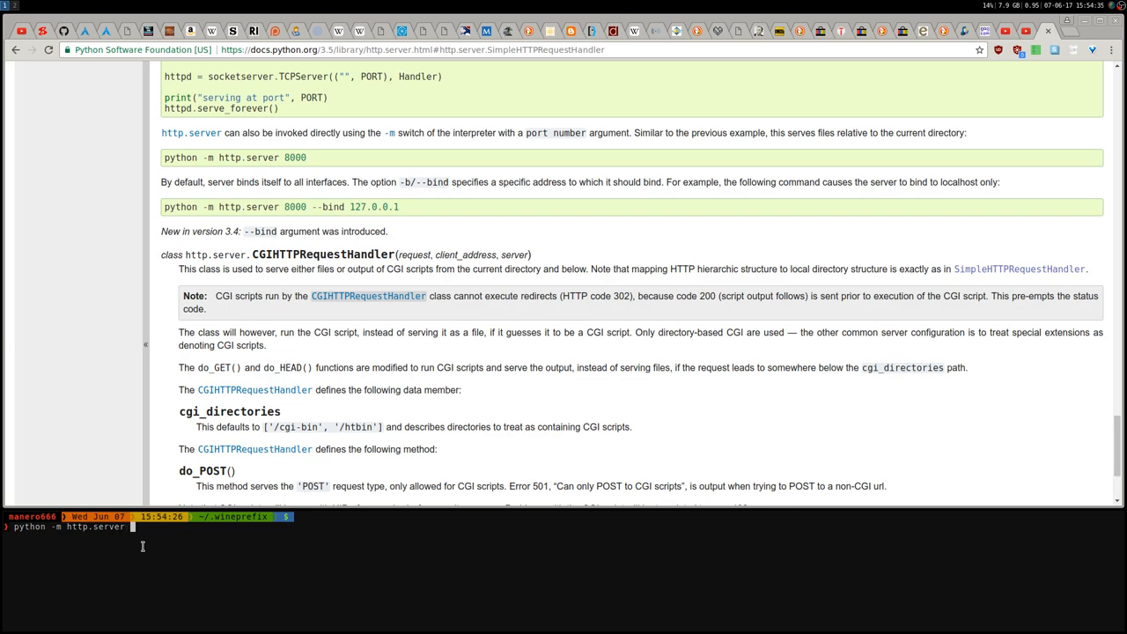
{"action": "type", "text": "8888"}
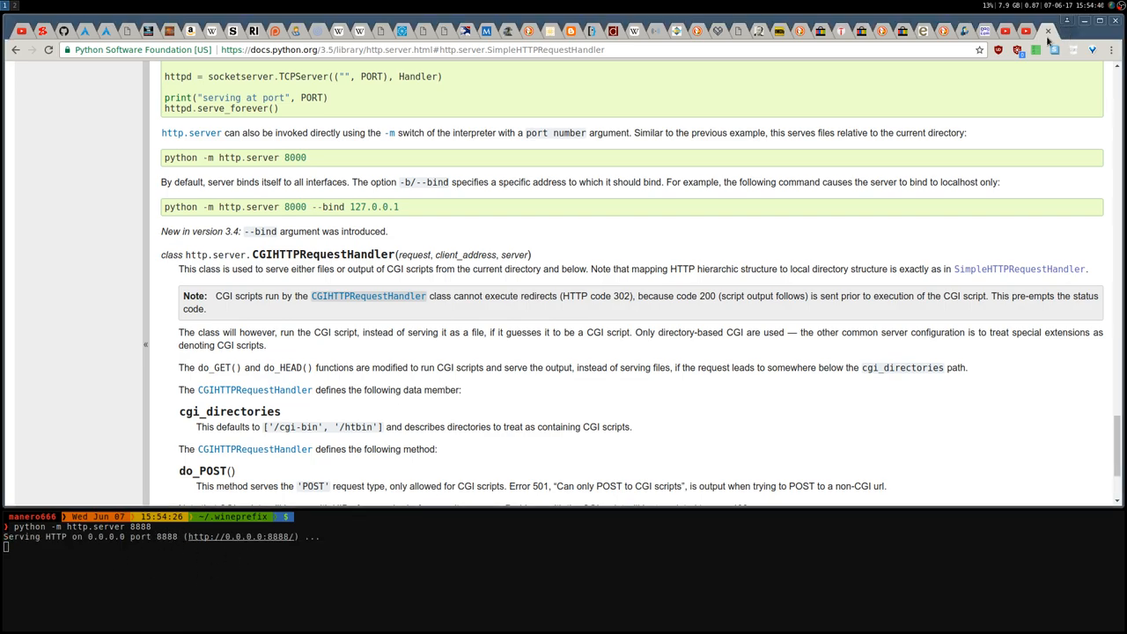
{"action": "type", "text": "192.168.2.100:8000"}
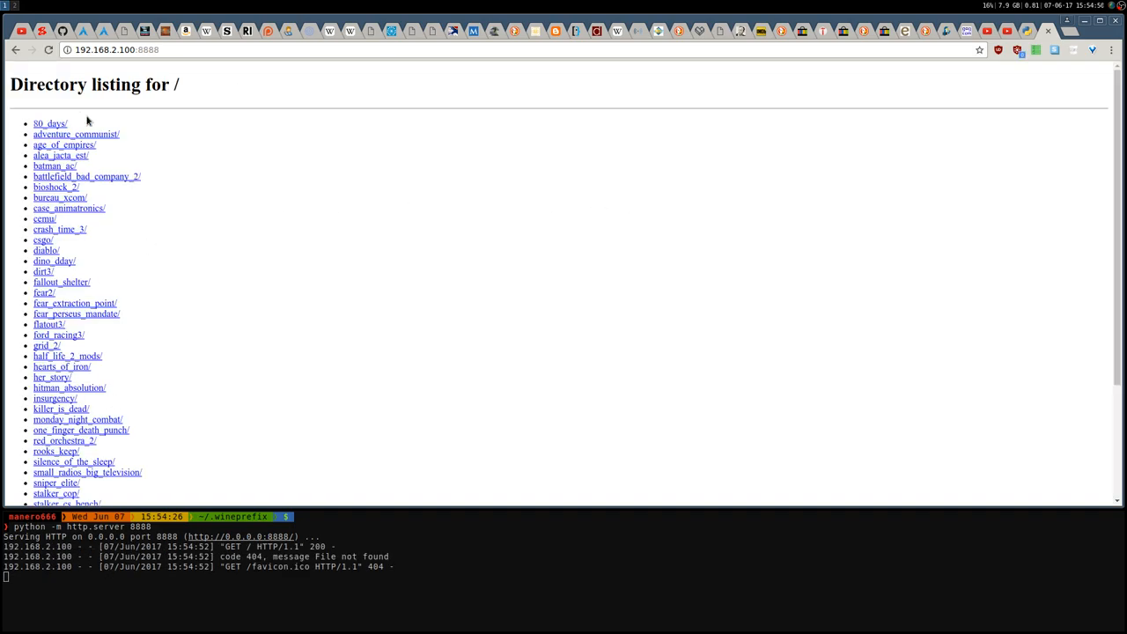
{"action": "mouse_move", "coordinate": [180, 500]}
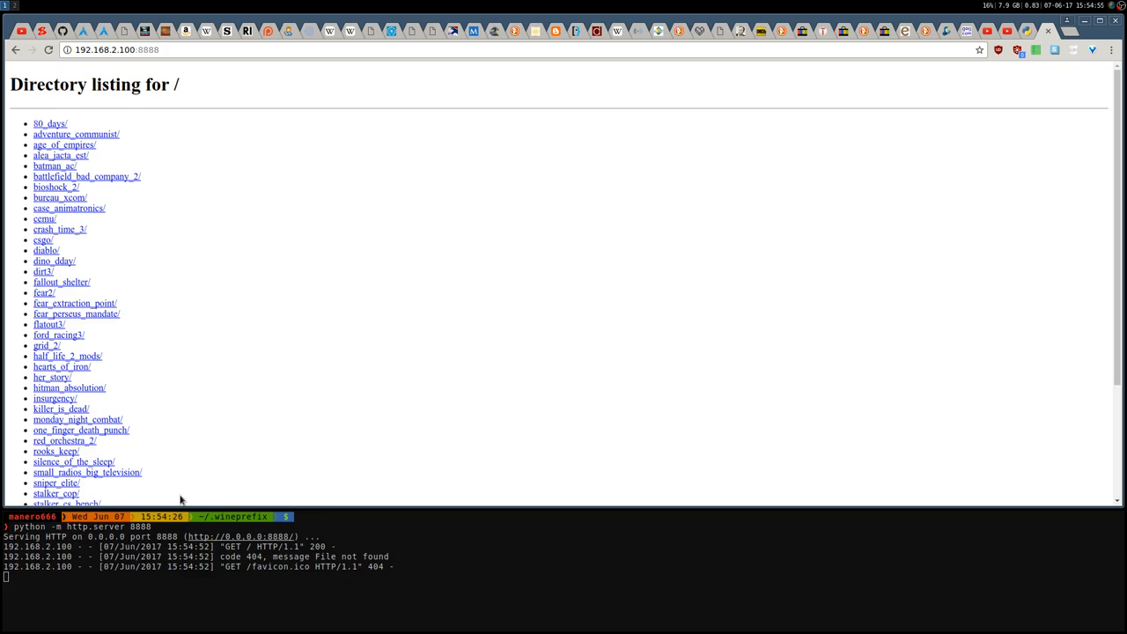
Step: Open the flatout3/ folder from the 192.168.2.100:8888 directory listing
{"action": "scroll", "scroll_direction": "down", "scroll_amount": 3}
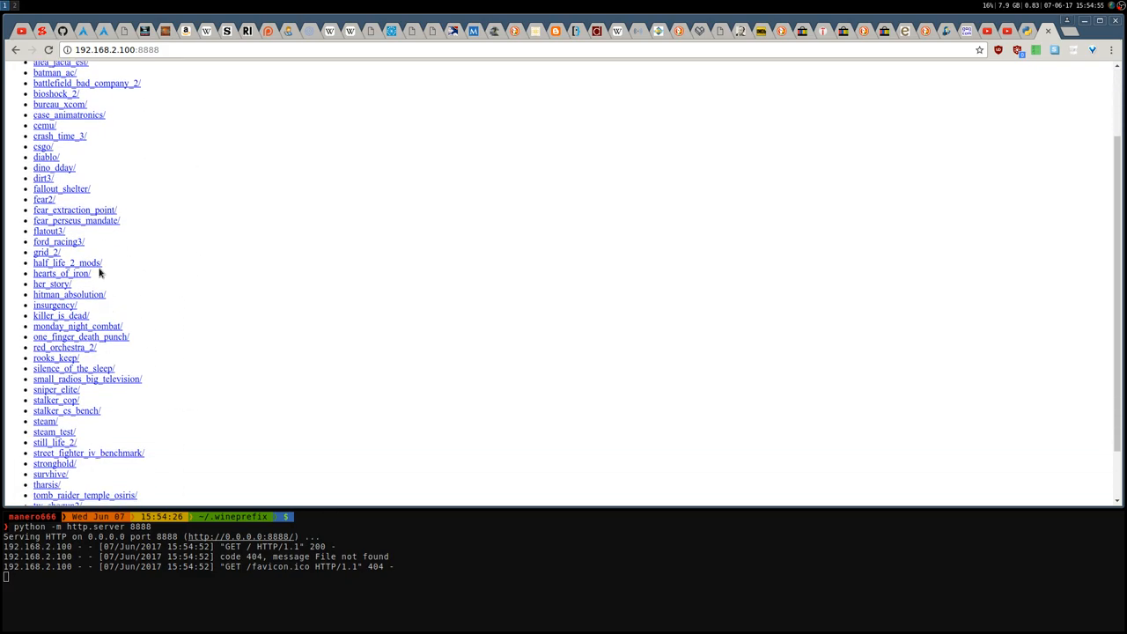
{"action": "left_click", "coordinate": [49, 230]}
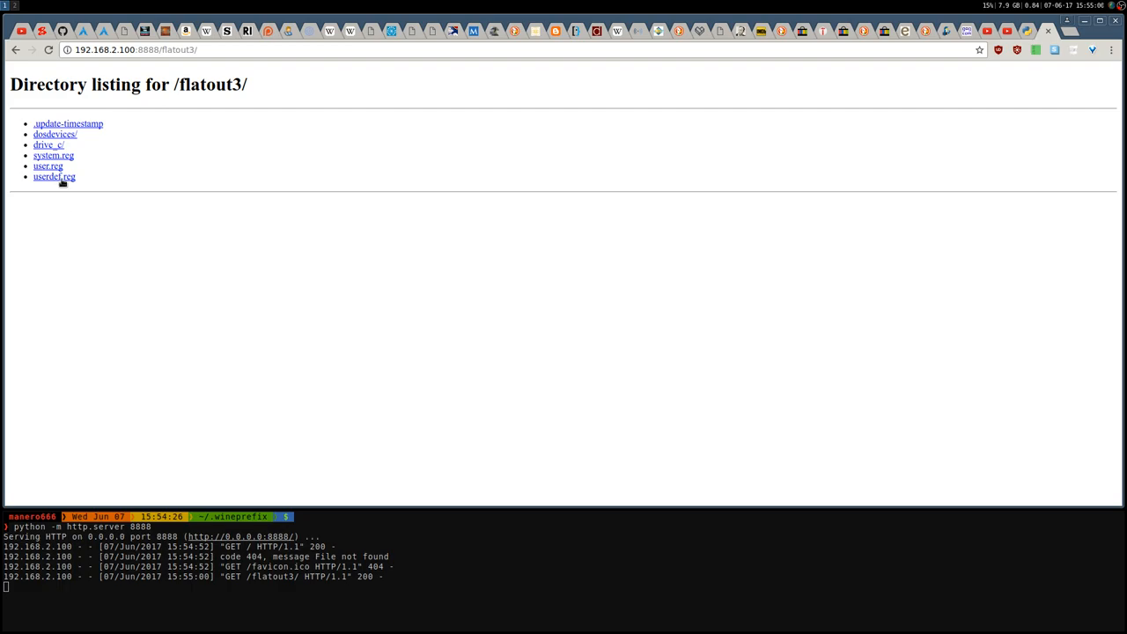
{"action": "mouse_move", "coordinate": [275, 283]}
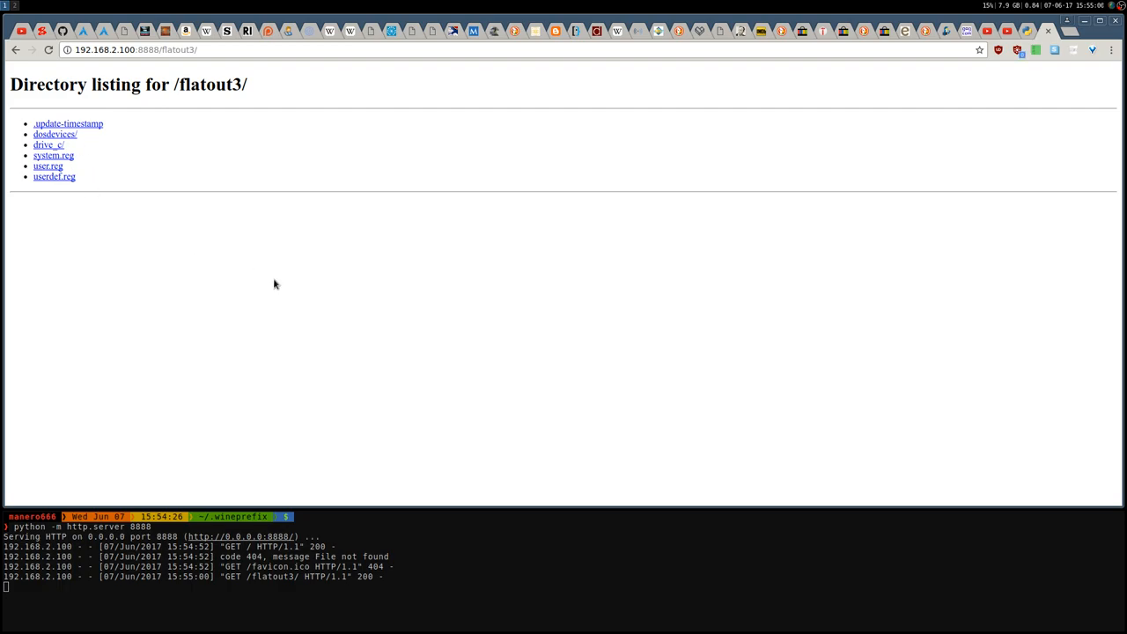
{"action": "mouse_move", "coordinate": [278, 296]}
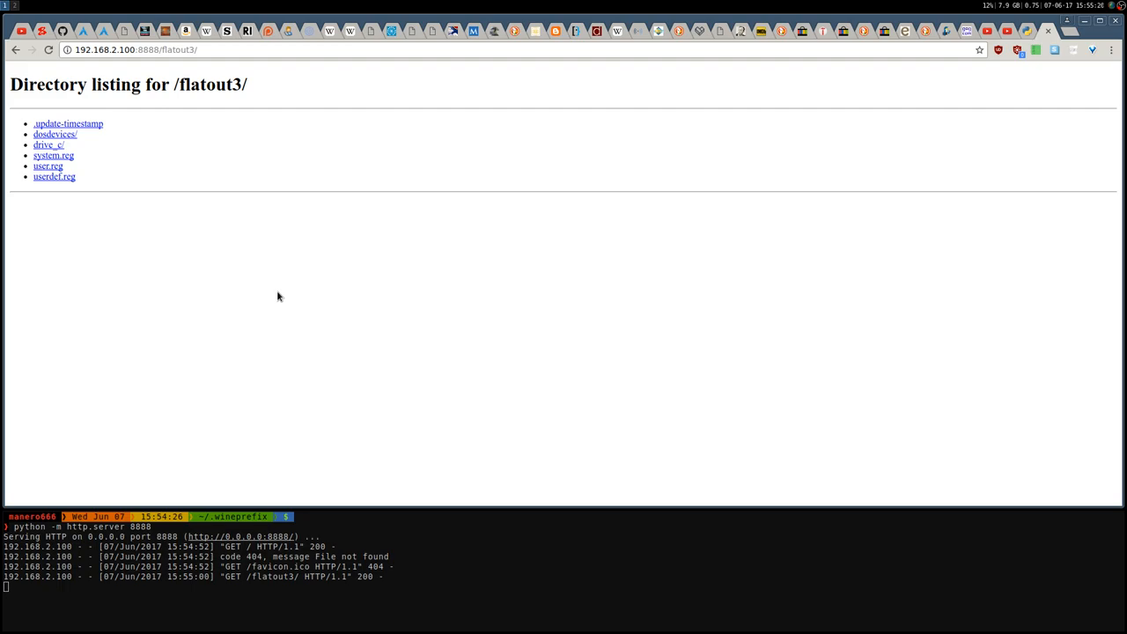
{"action": "mouse_move", "coordinate": [281, 211]}
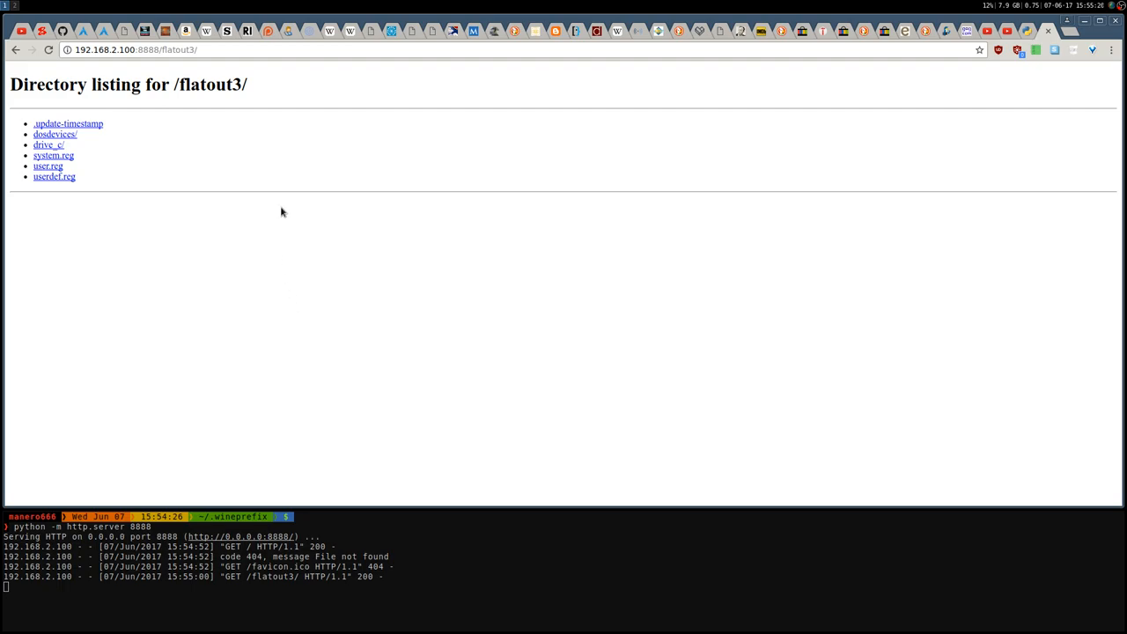
{"action": "mouse_move", "coordinate": [143, 237]}
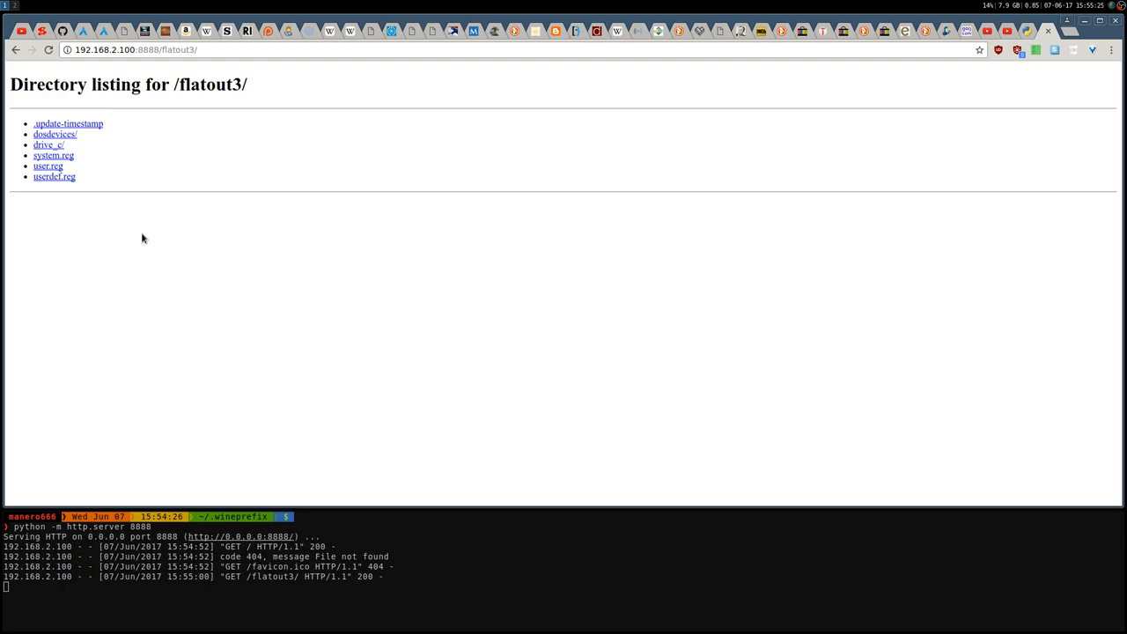
Step: Go back to the root listing, then open dirt3/, drive_c/ and Program Files/
{"action": "left_click", "coordinate": [15, 49]}
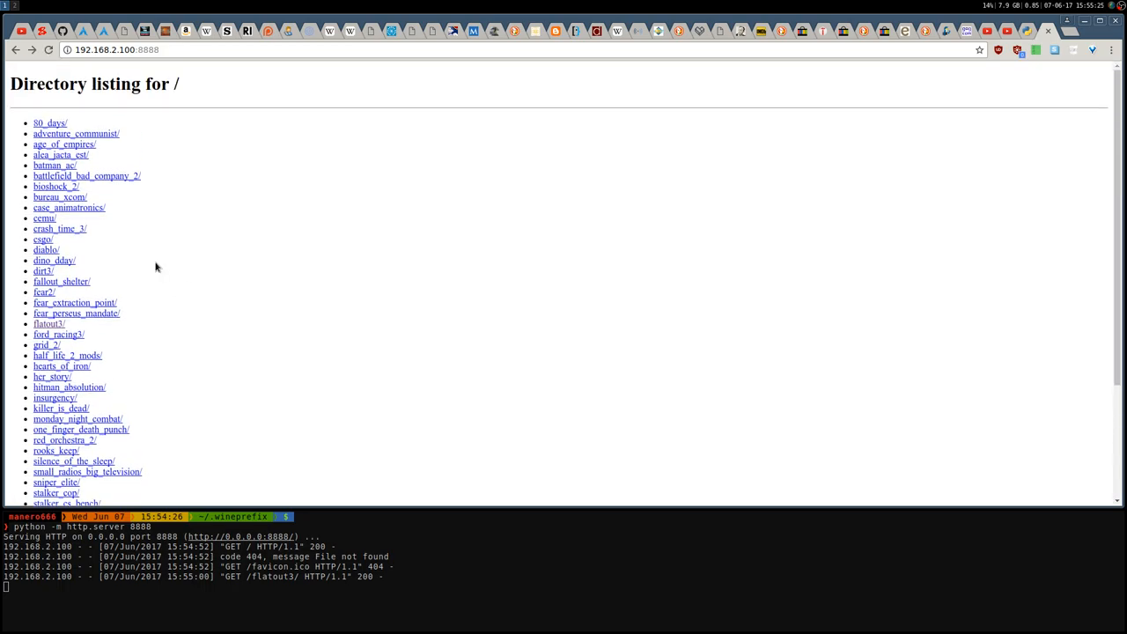
{"action": "left_click", "coordinate": [43, 271]}
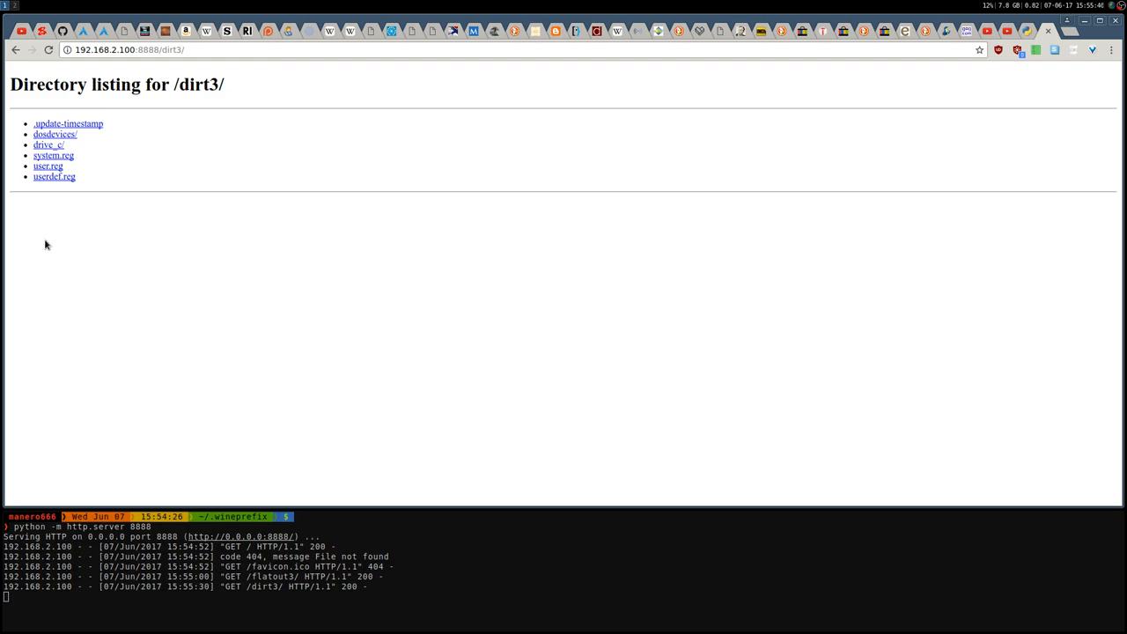
{"action": "mouse_move", "coordinate": [302, 248]}
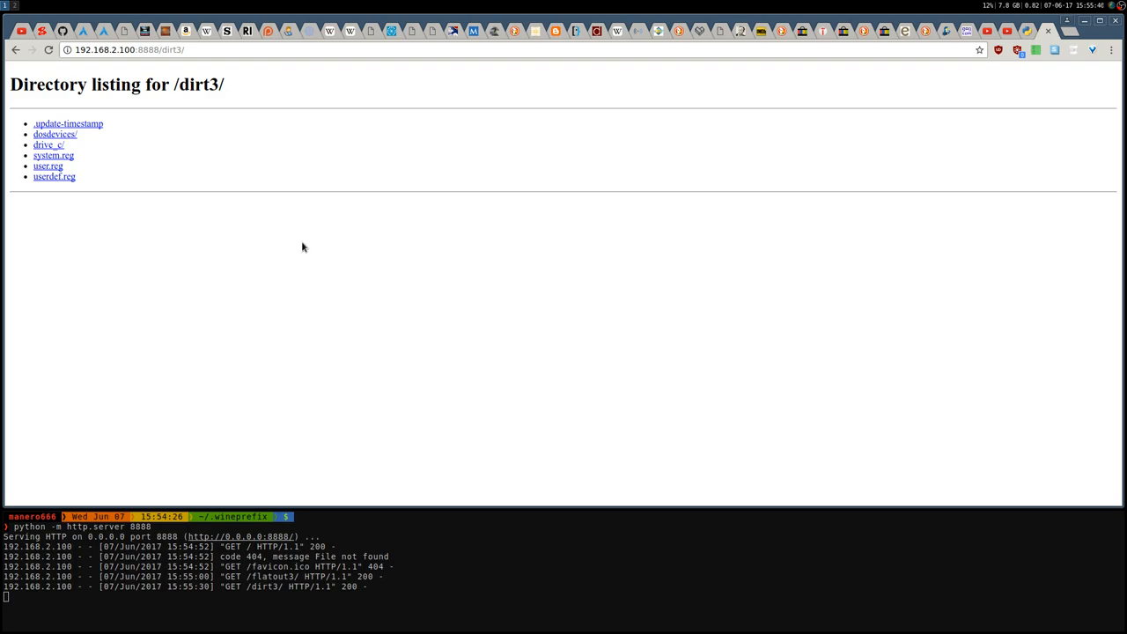
{"action": "mouse_move", "coordinate": [235, 337]}
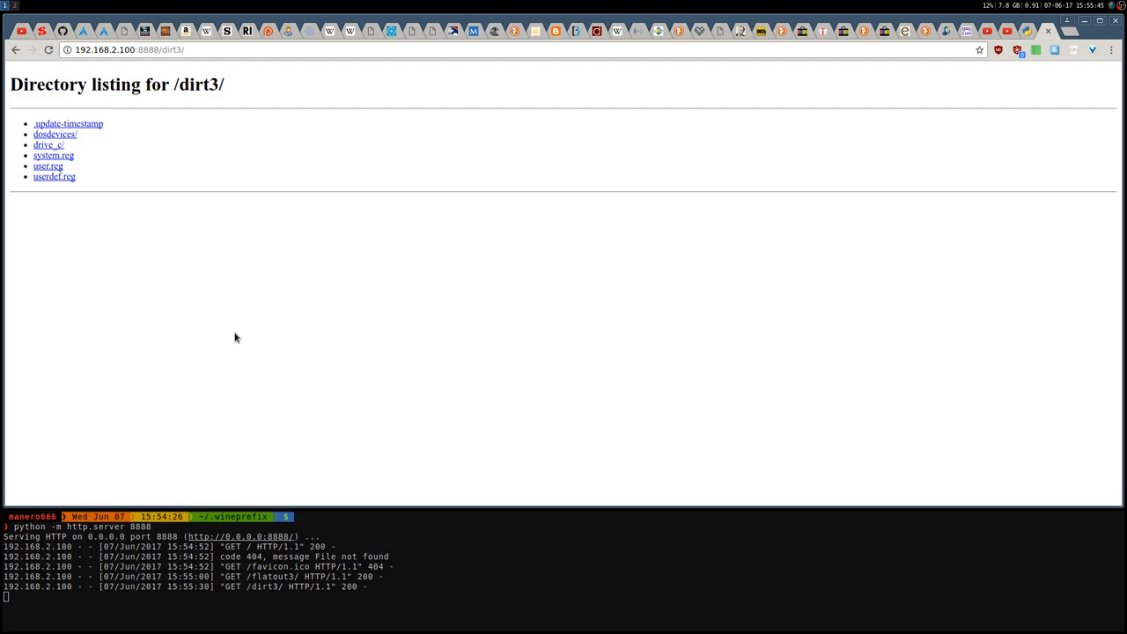
{"action": "mouse_move", "coordinate": [235, 338]}
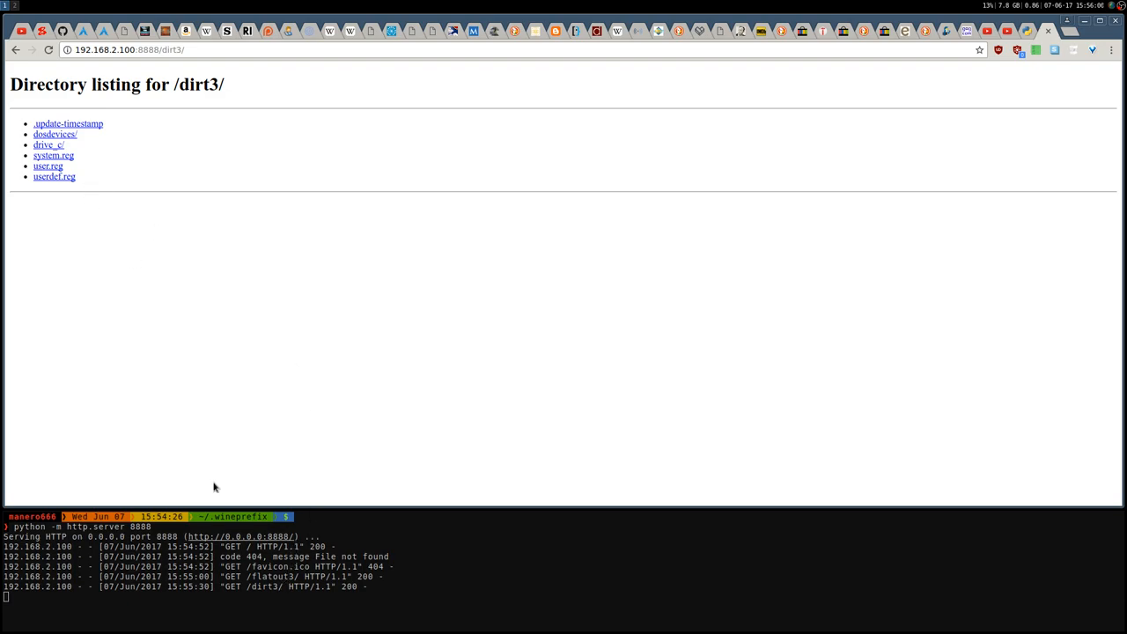
{"action": "left_click", "coordinate": [48, 145]}
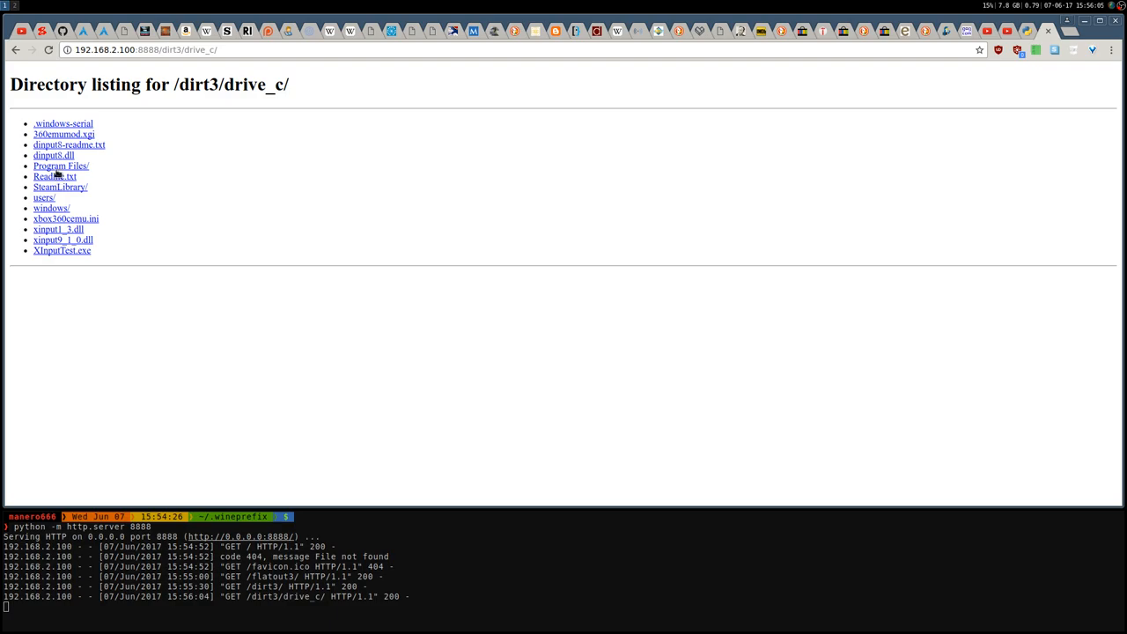
{"action": "left_click", "coordinate": [61, 166]}
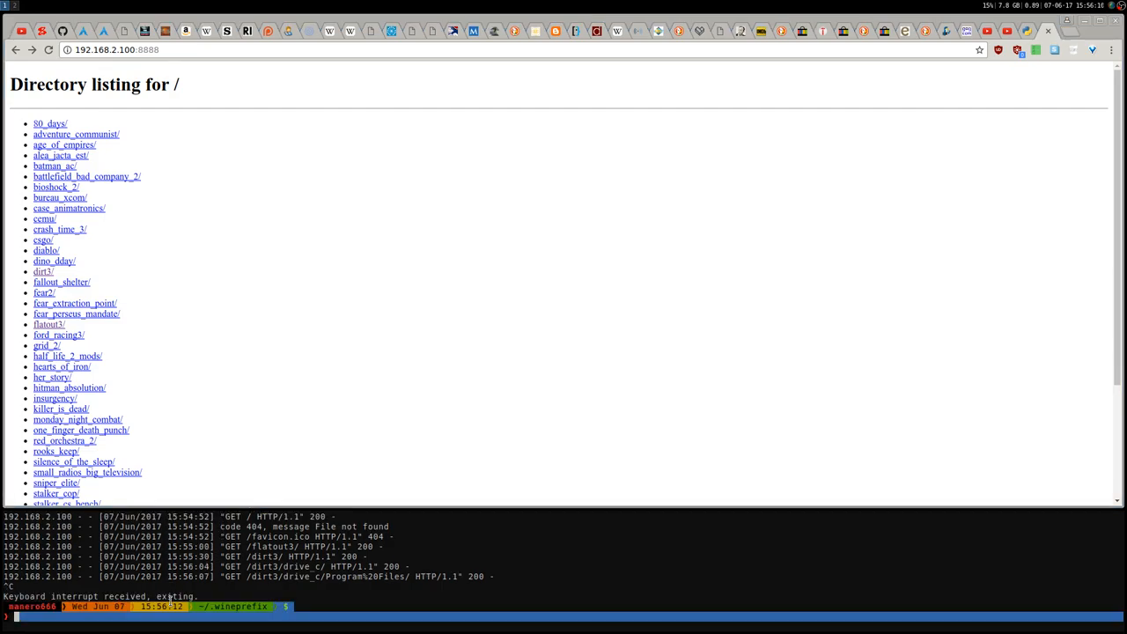
Step: Relaunch the ~/.wineprefix server on port 8888 using python2 -m SimpleHTTPServer
{"action": "type", "text": "python -m http.server 8888"}
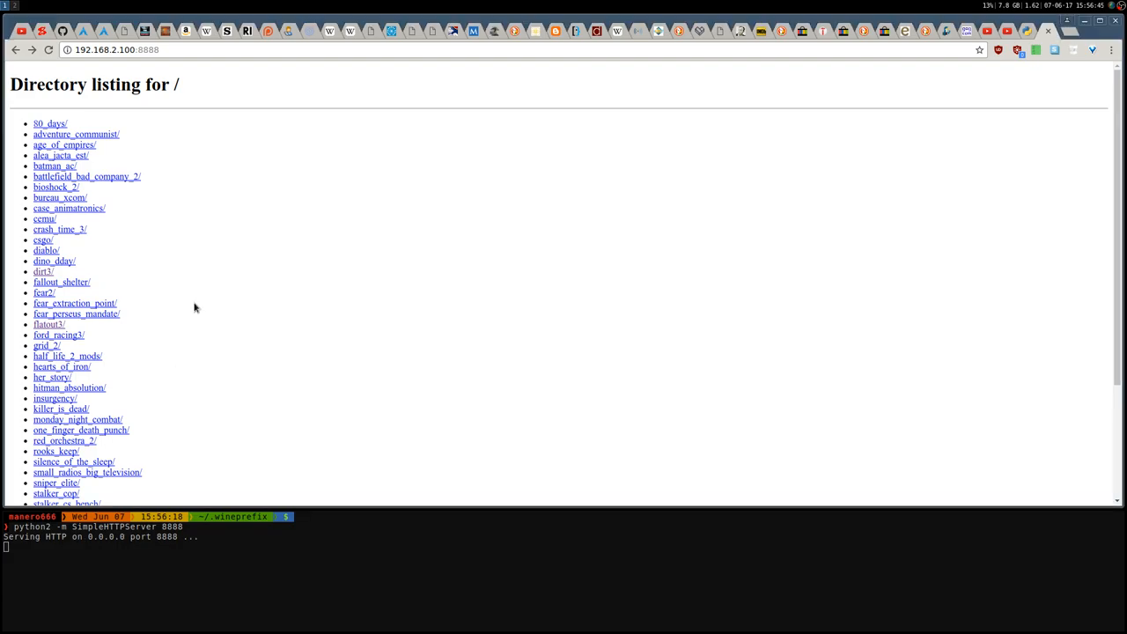
{"action": "left_click", "coordinate": [48, 49]}
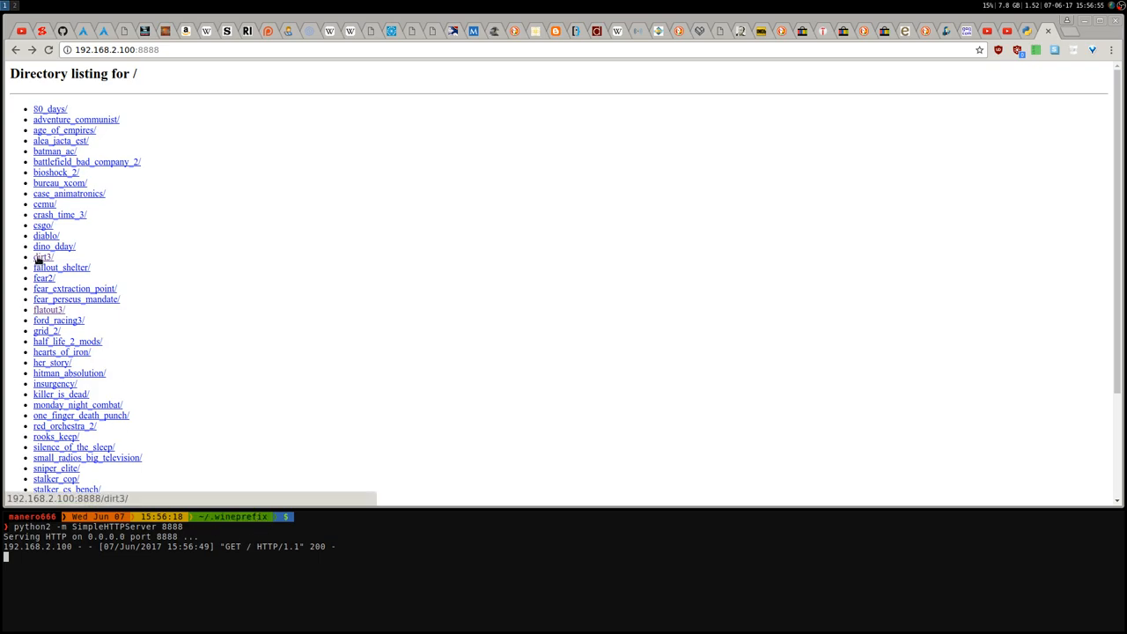
{"action": "left_click", "coordinate": [43, 257]}
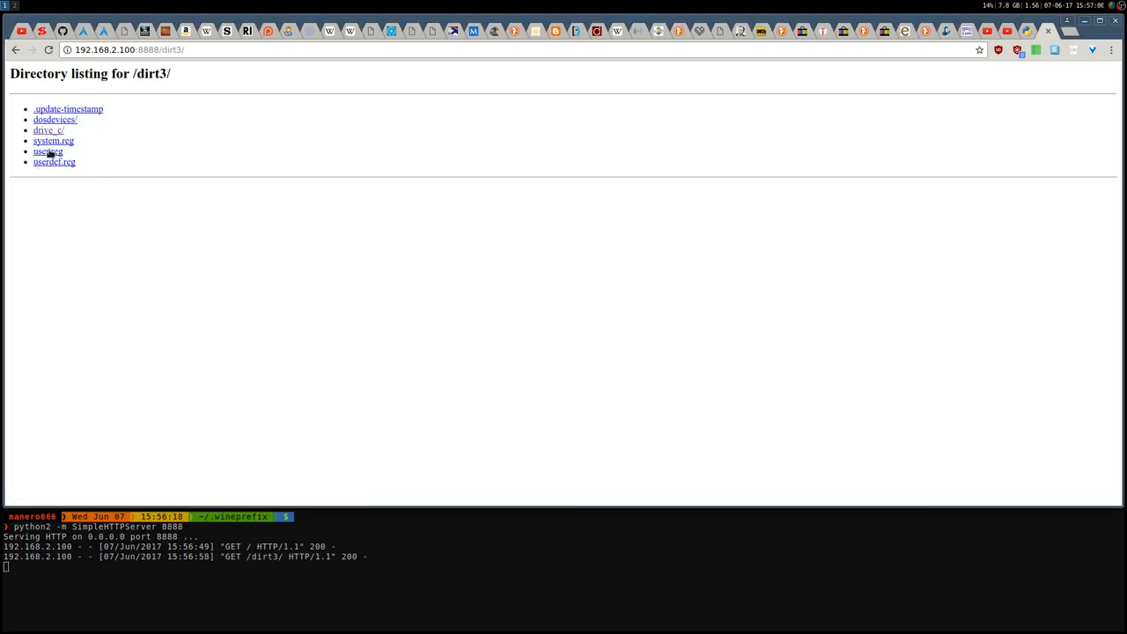
{"action": "left_click", "coordinate": [54, 119]}
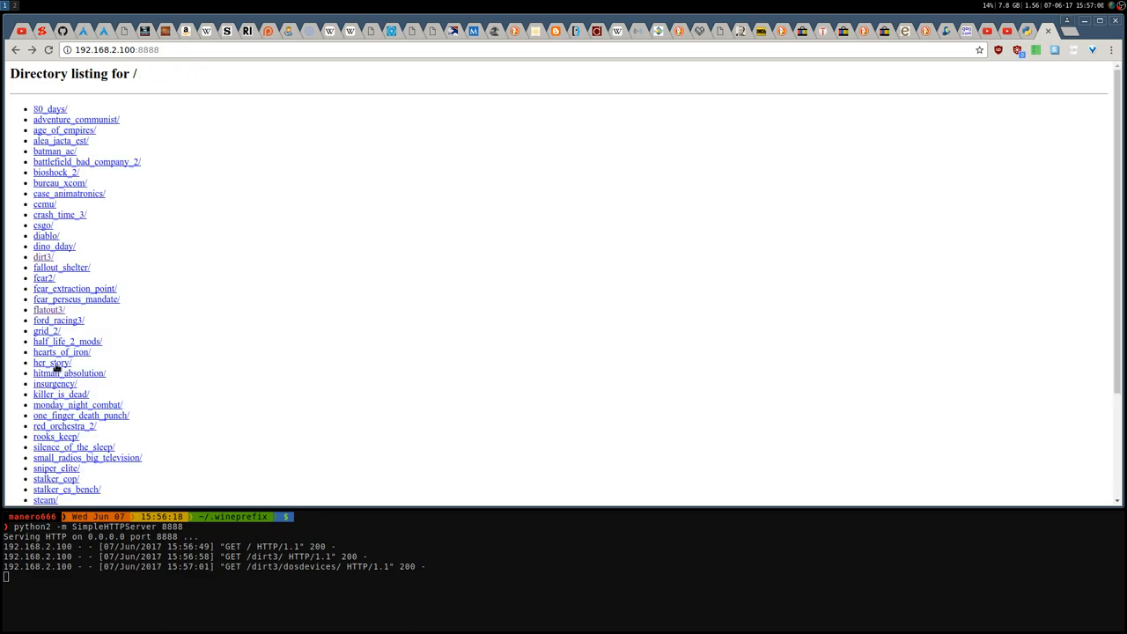
{"action": "left_click", "coordinate": [62, 351]}
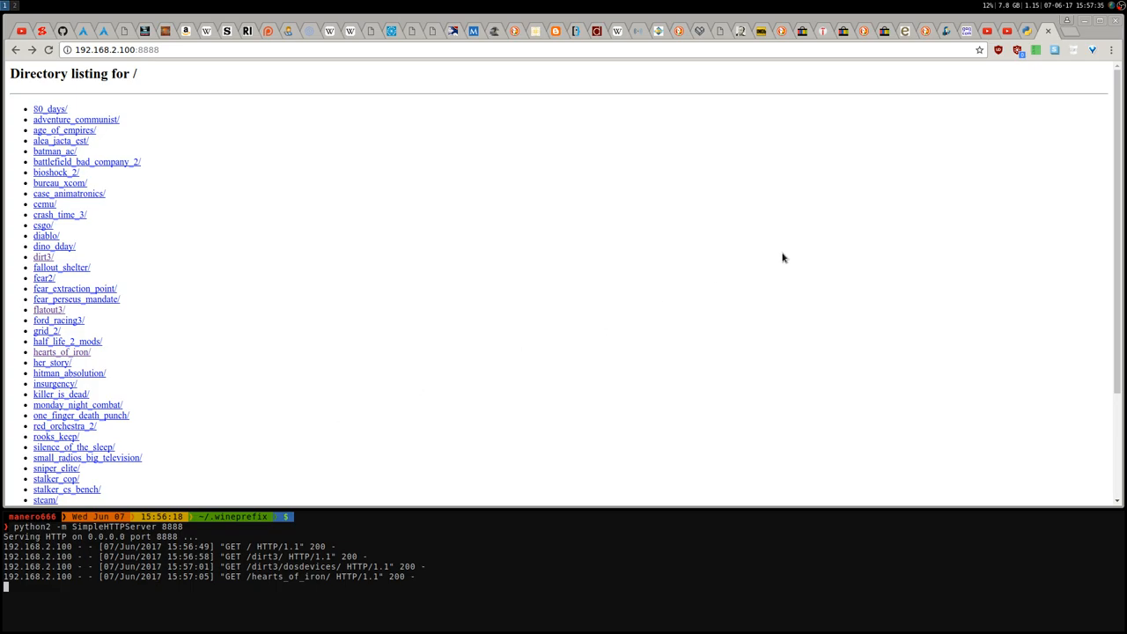
{"action": "mouse_move", "coordinate": [662, 368]}
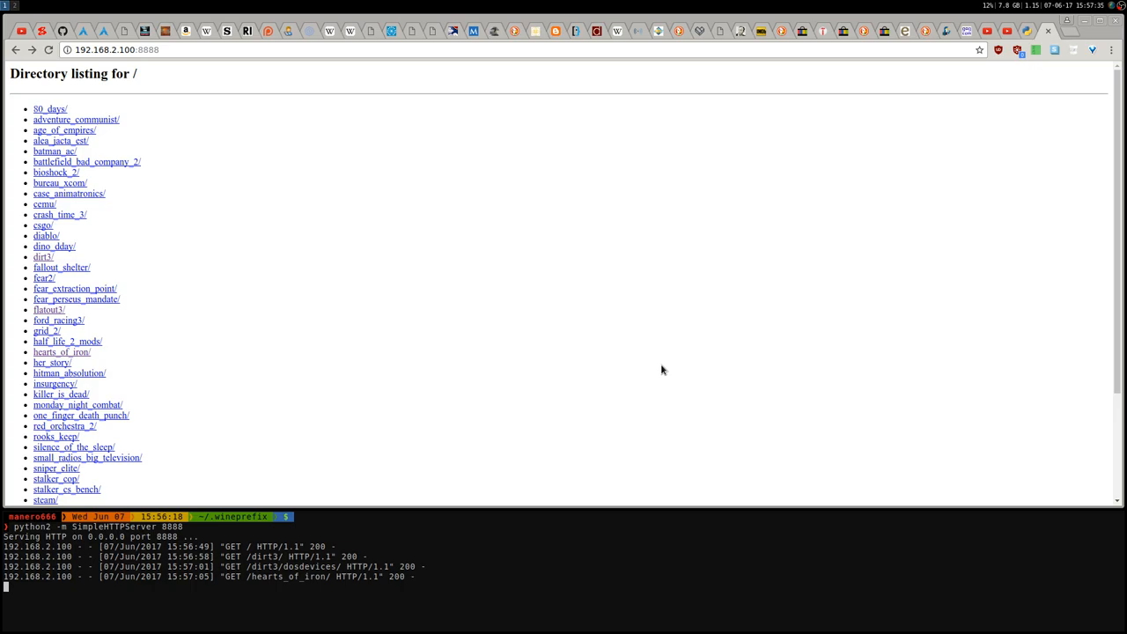
{"action": "mouse_move", "coordinate": [476, 249]}
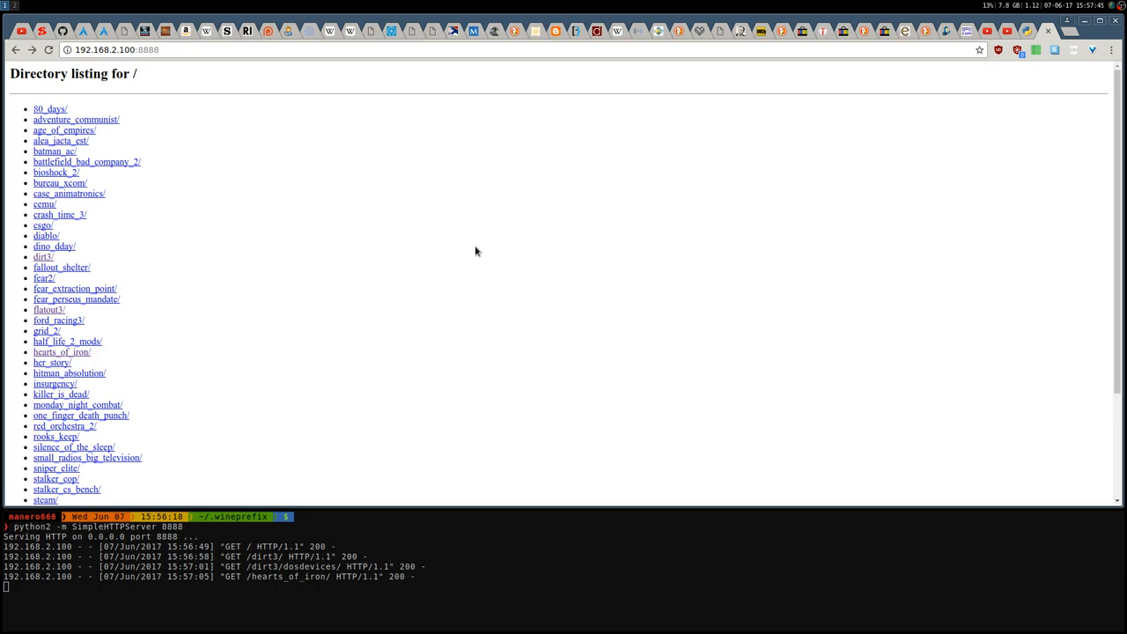
{"action": "mouse_move", "coordinate": [466, 283]}
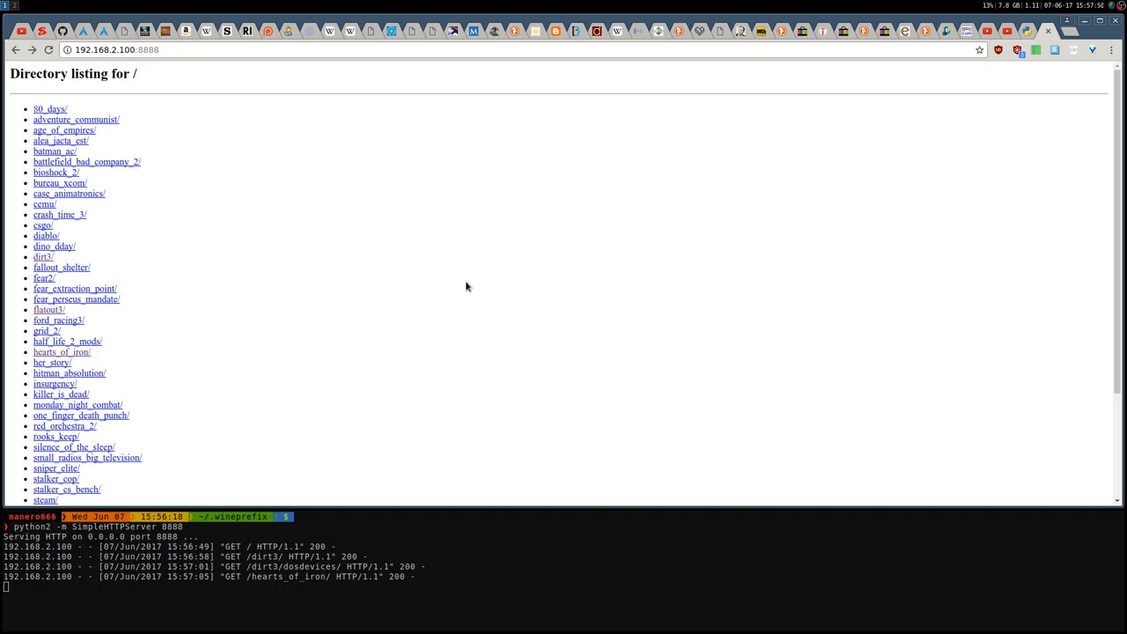
{"action": "mouse_move", "coordinate": [469, 322]}
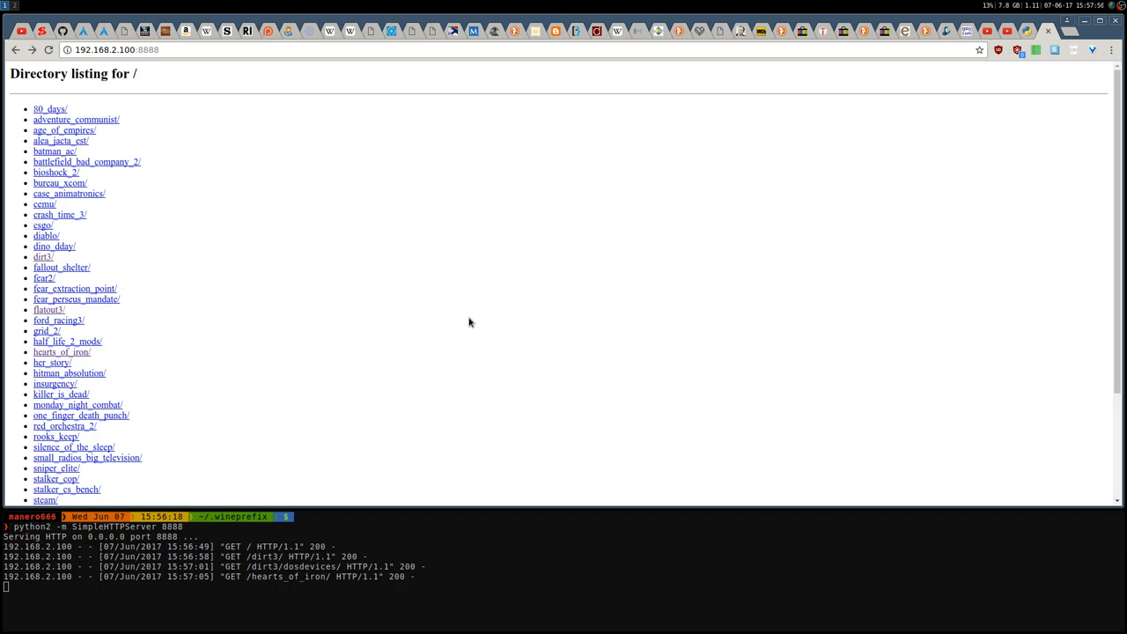
{"action": "mouse_move", "coordinate": [443, 361]}
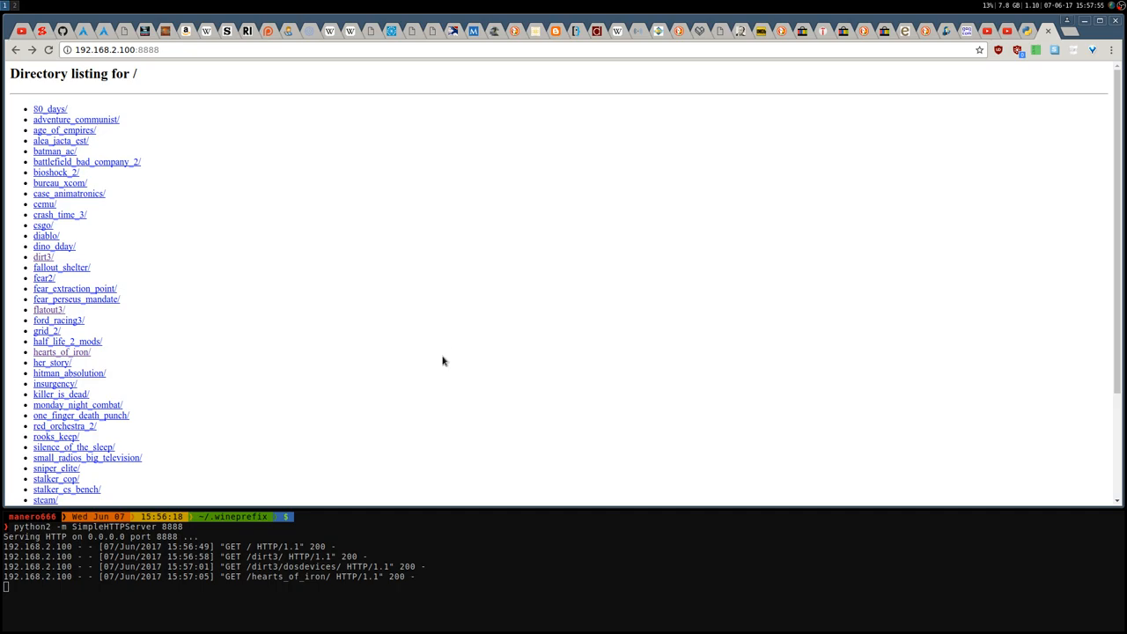
{"action": "mouse_move", "coordinate": [1063, 209]}
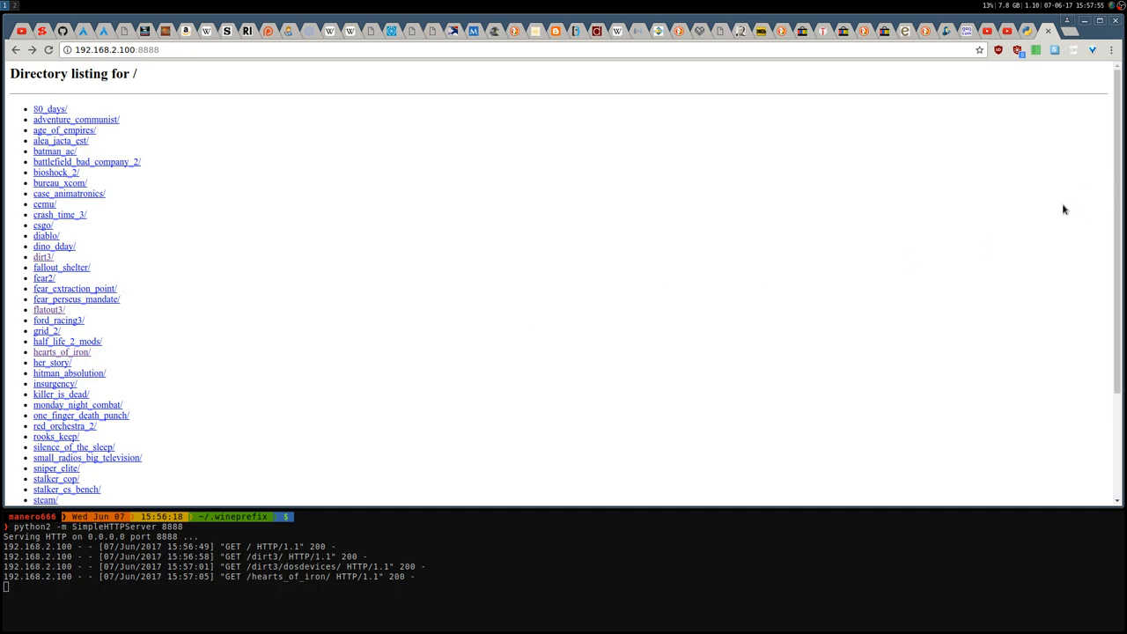